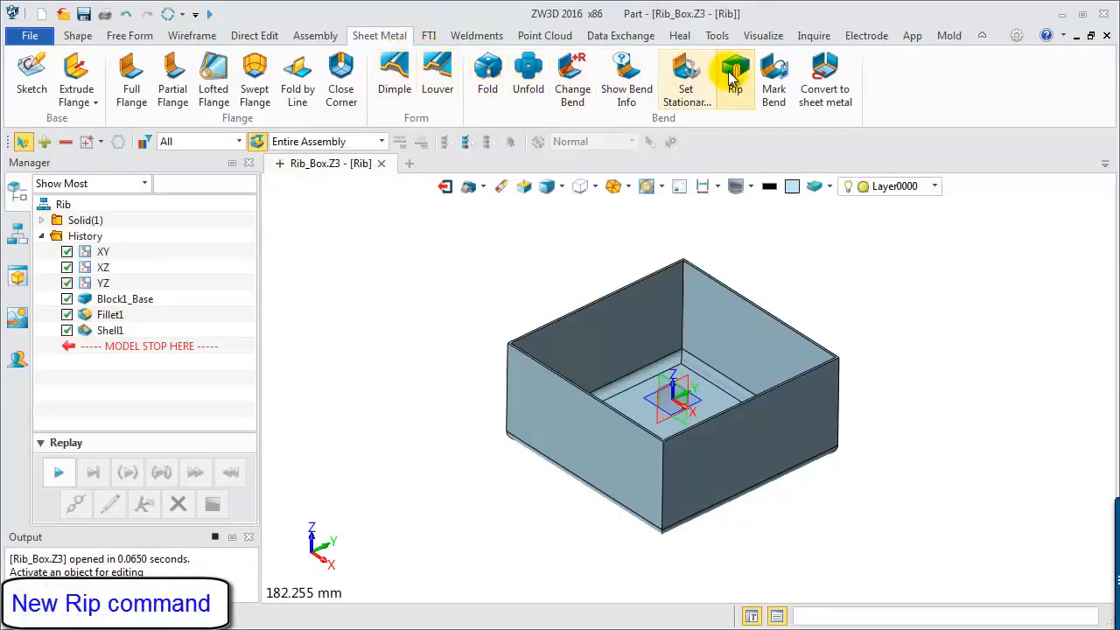
Create Rip1 along the four vertical corner edges with a 0.1 gap, separating the walls.
left_click(735, 77)
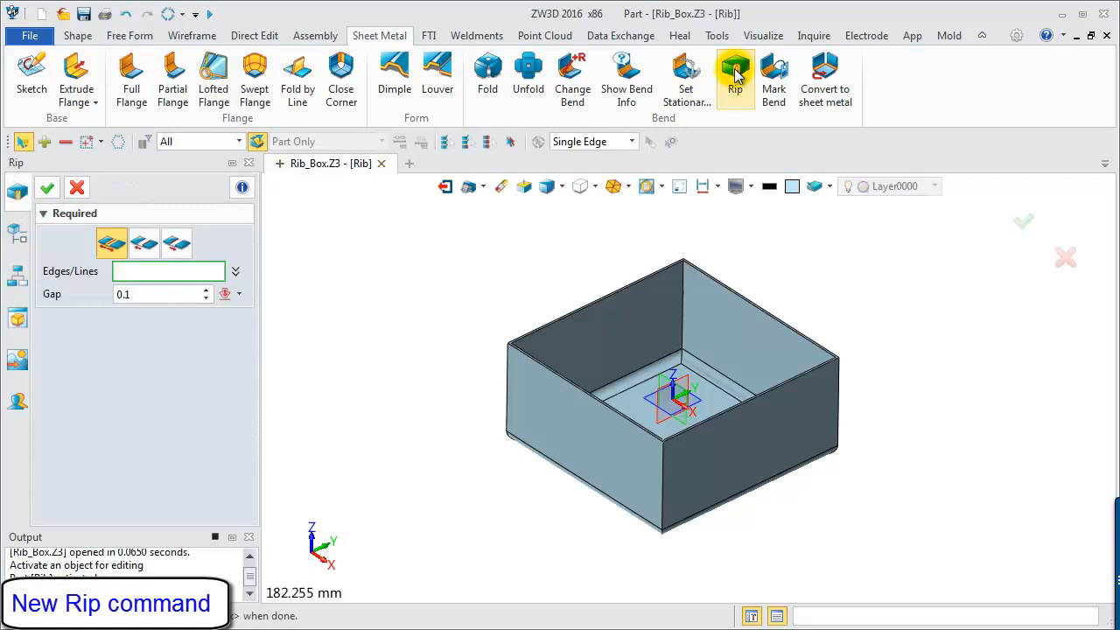
mouse_move(112, 243)
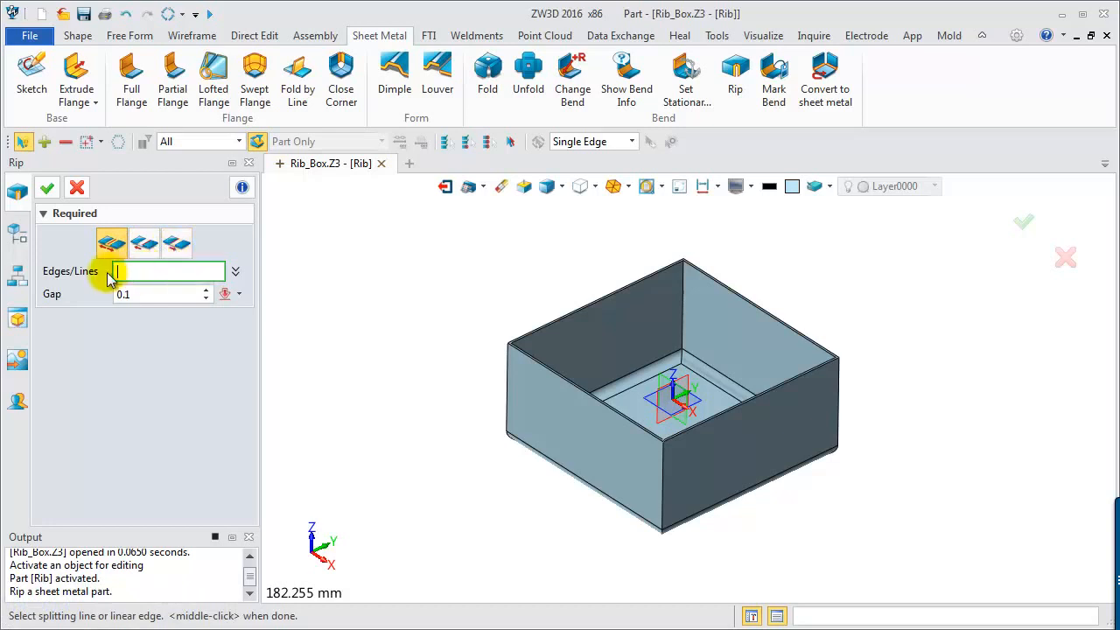
mouse_move(455, 452)
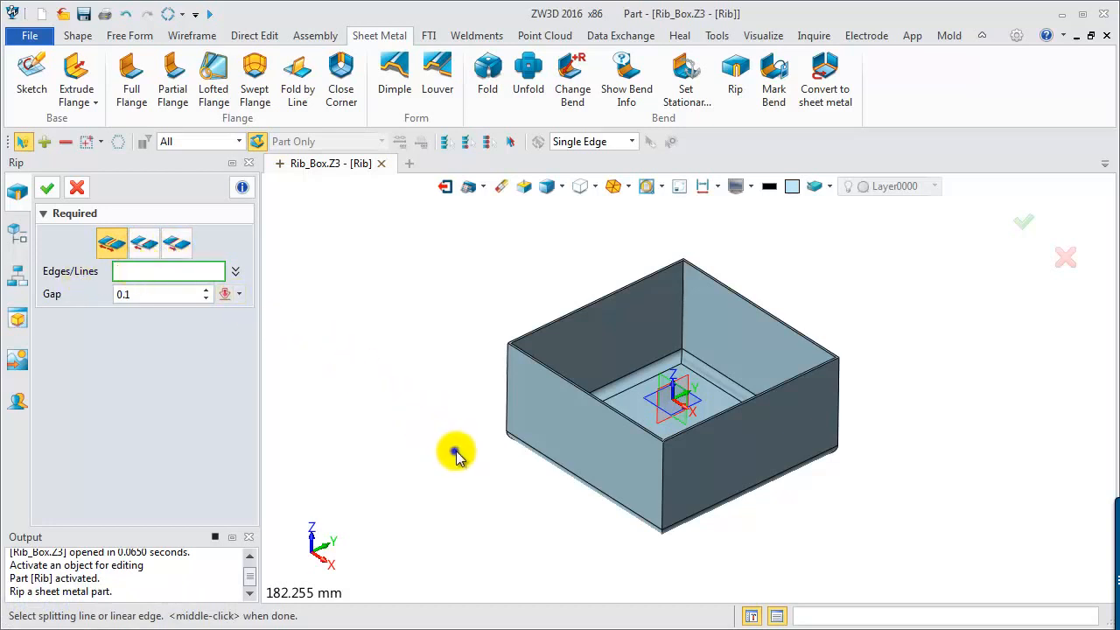
left_click(516, 406)
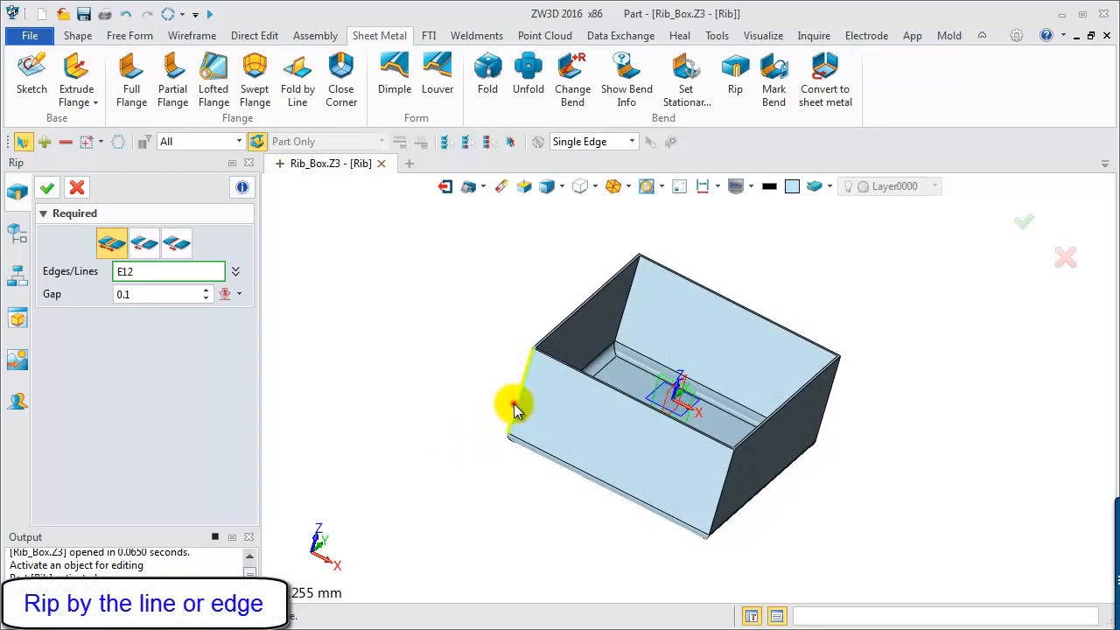
left_click(661, 455)
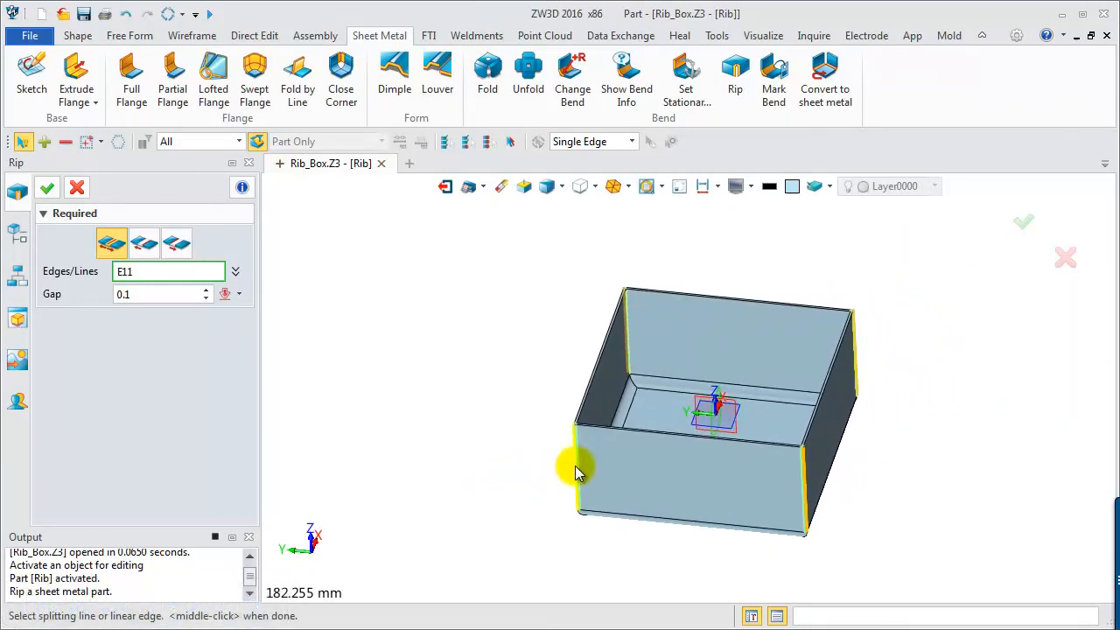
left_click(576, 464)
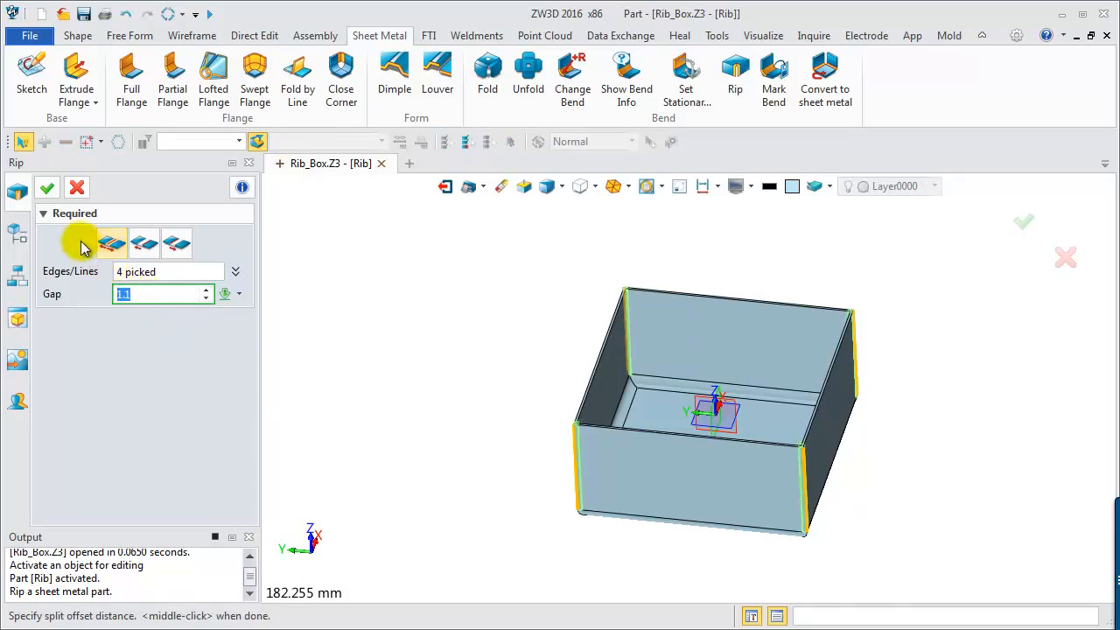
left_click(47, 187)
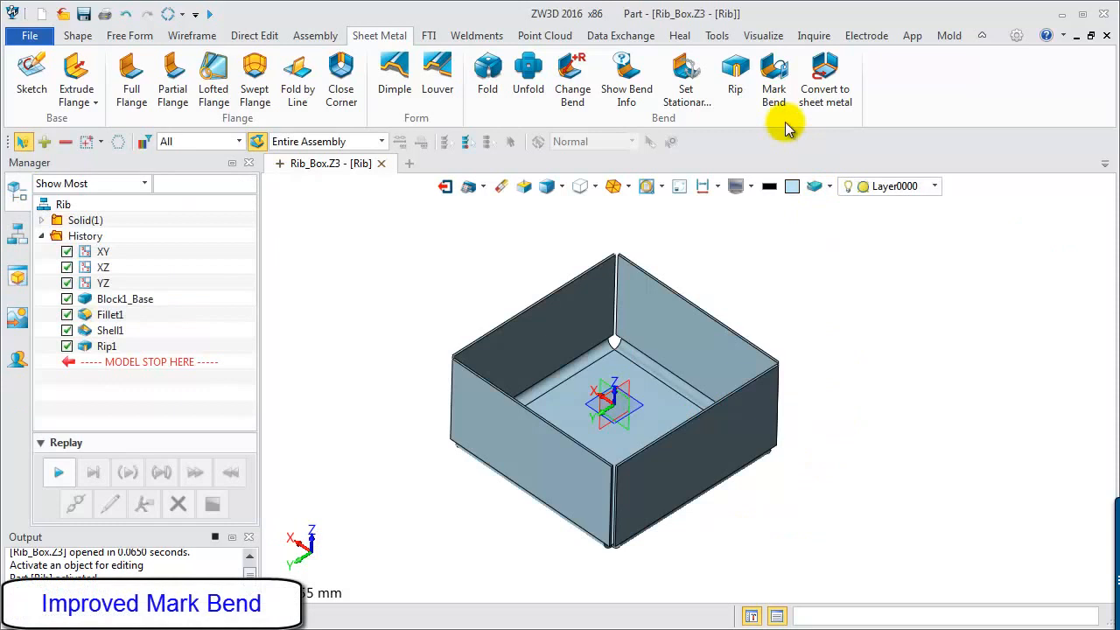
Create MarkBend1 with the floor stationary and all four wall bends collected automatically.
left_click(773, 73)
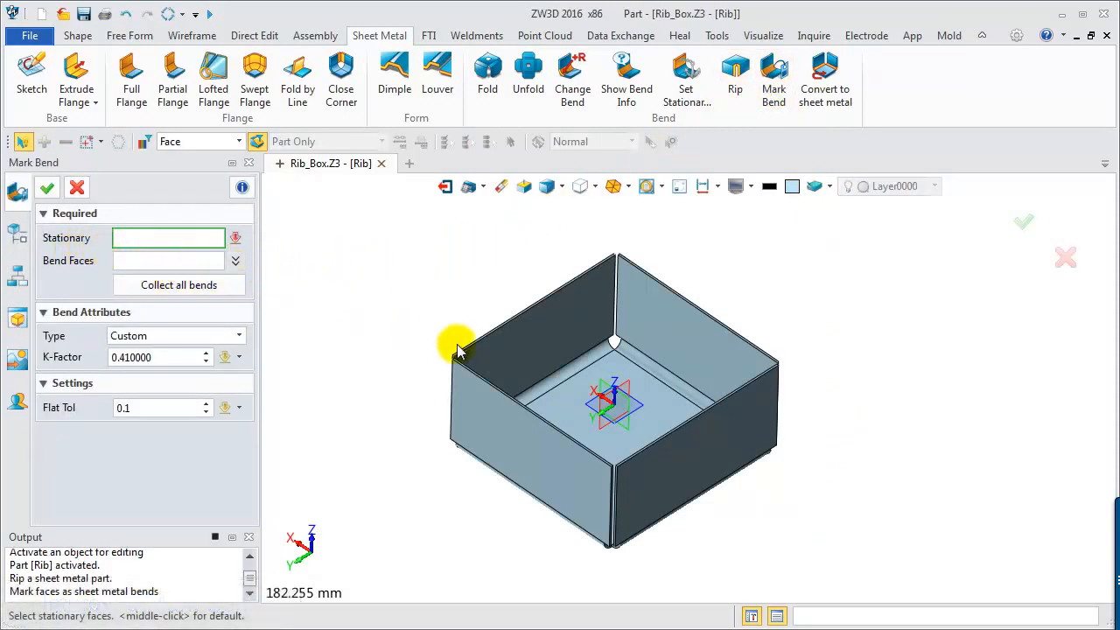
left_click(613, 411)
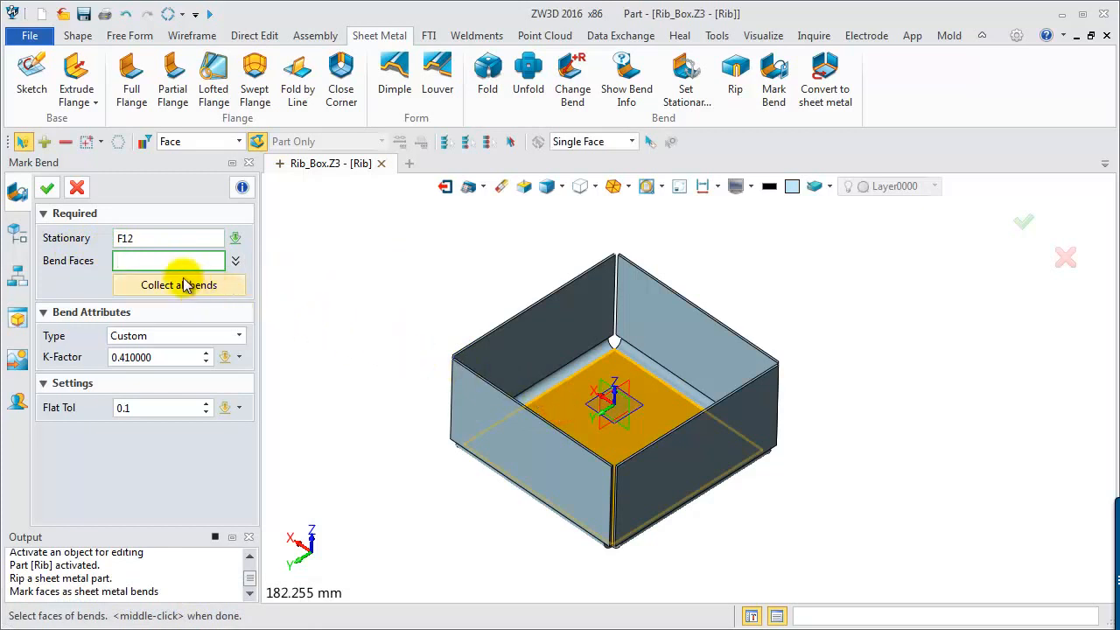
mouse_move(179, 290)
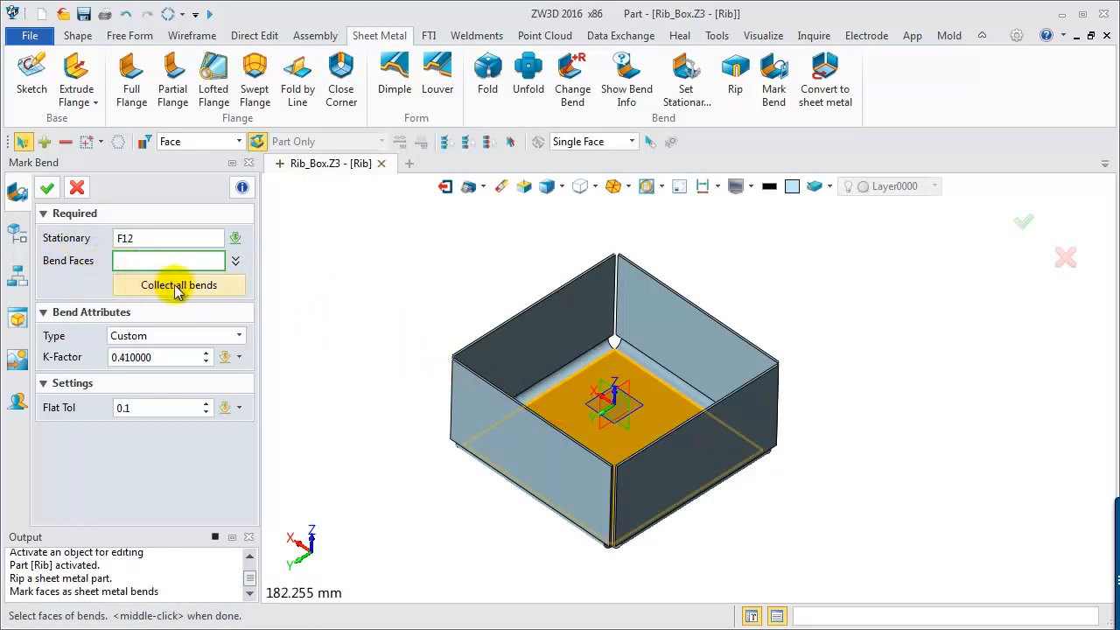
left_click(178, 283)
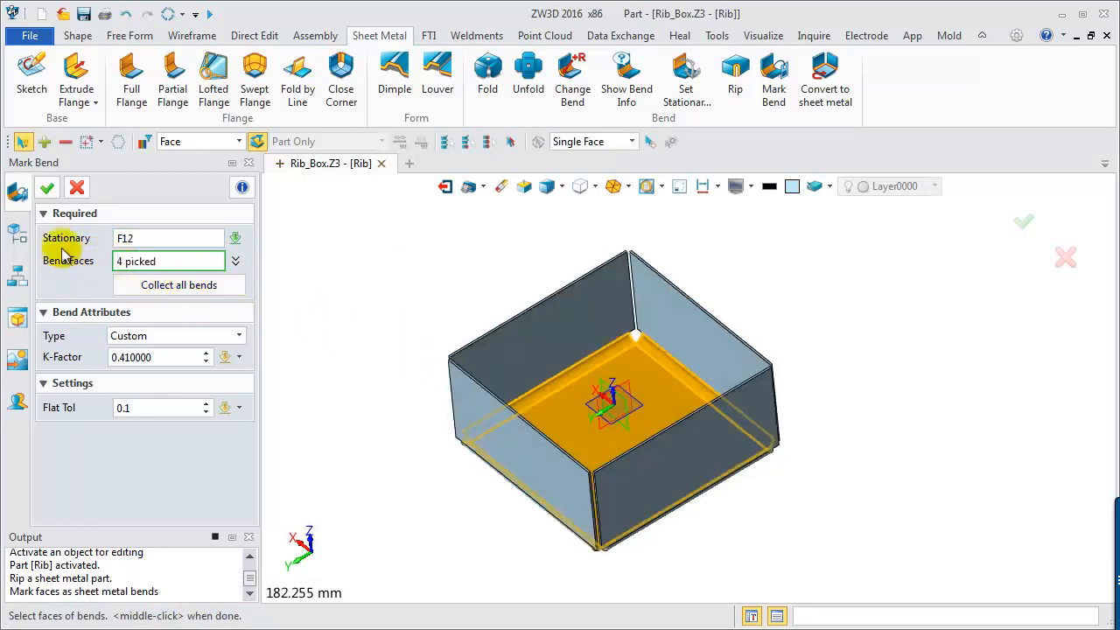
left_click(48, 187)
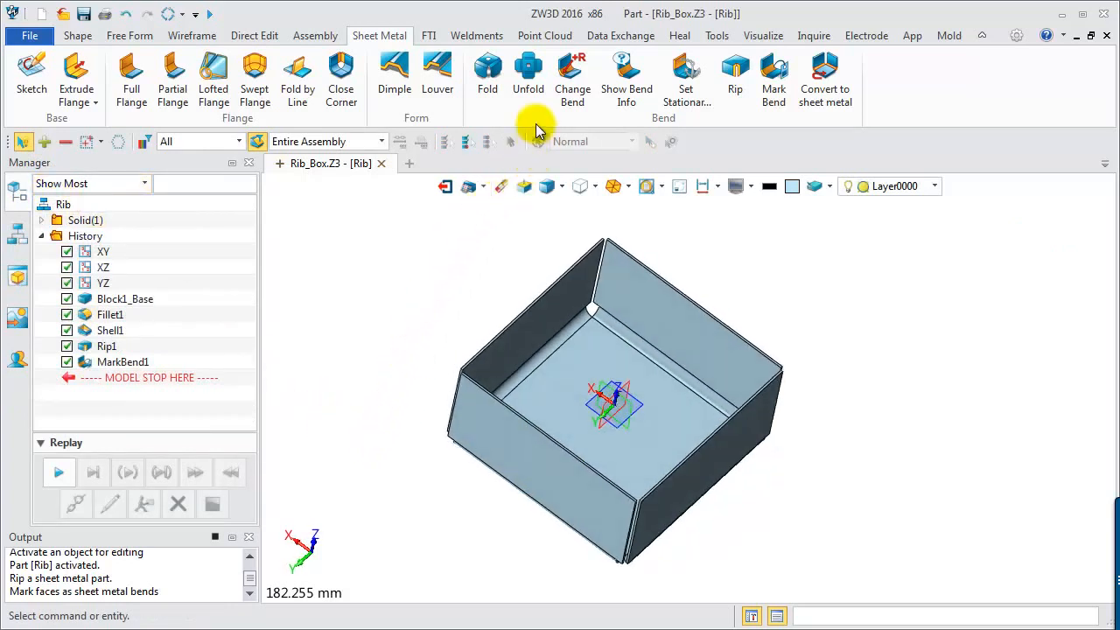
left_click(528, 73)
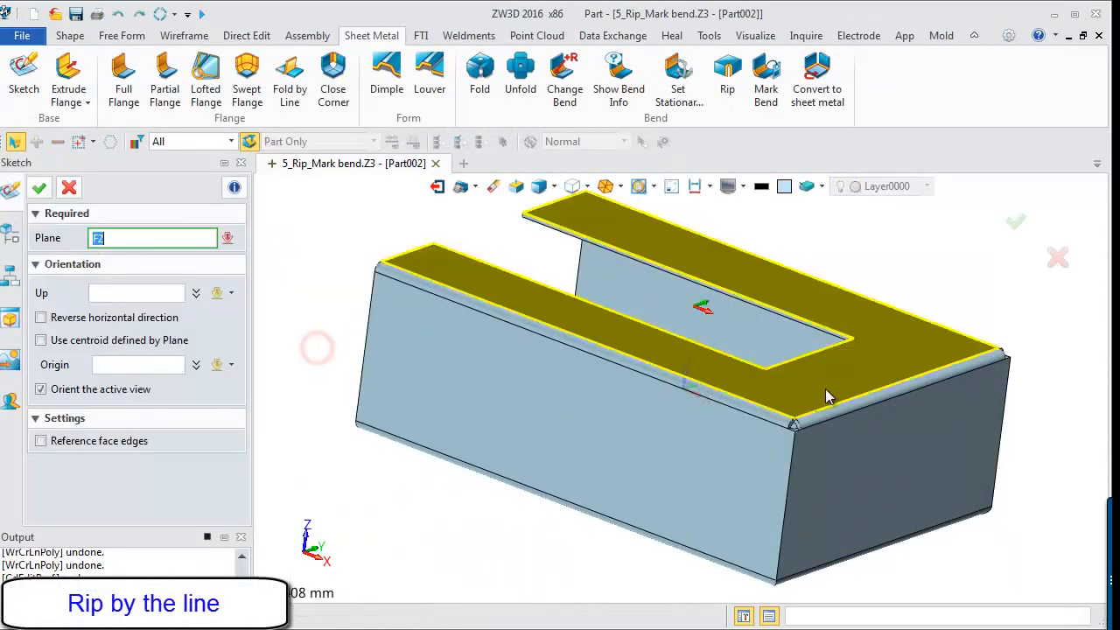
Sketch two diagonal rip lines on the top face from the slot's inner corners to the outer corners.
left_click(39, 187)
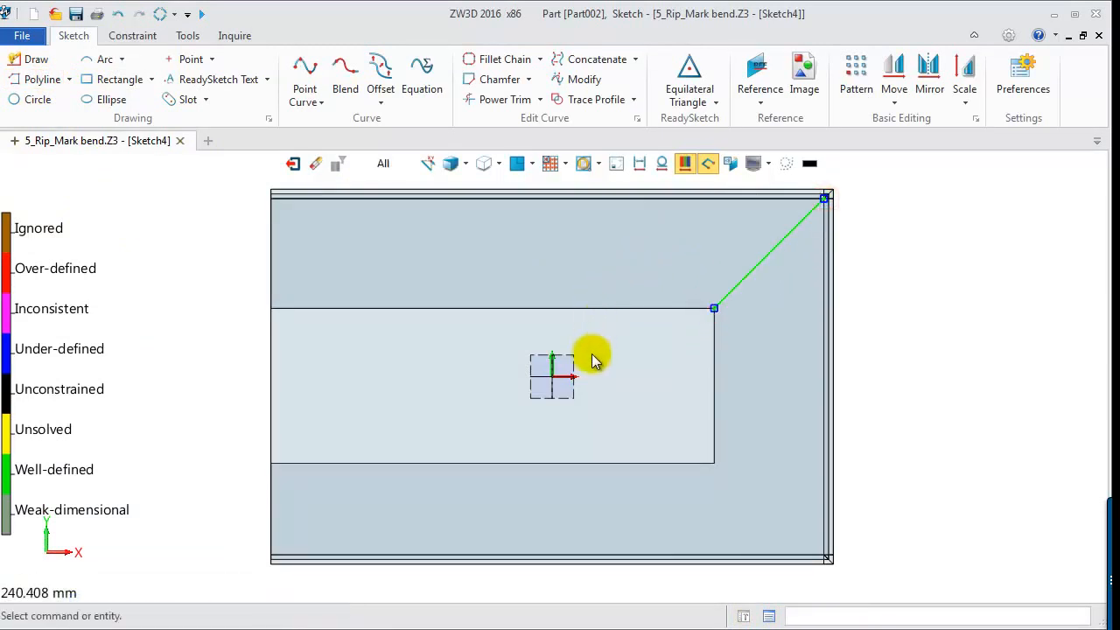
left_click(803, 525)
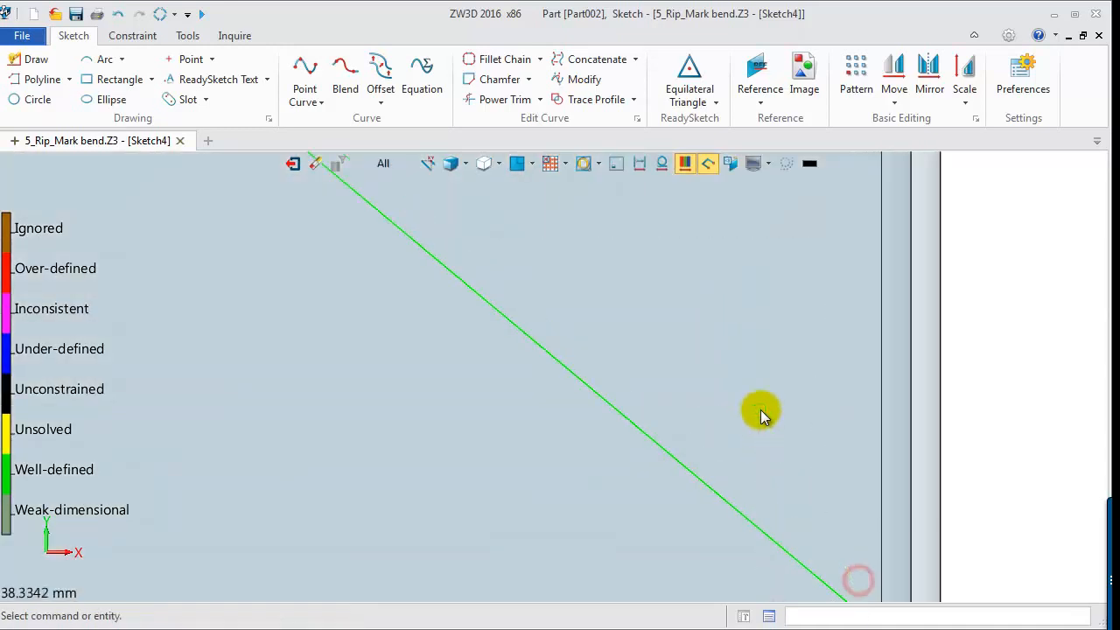
left_click(294, 165)
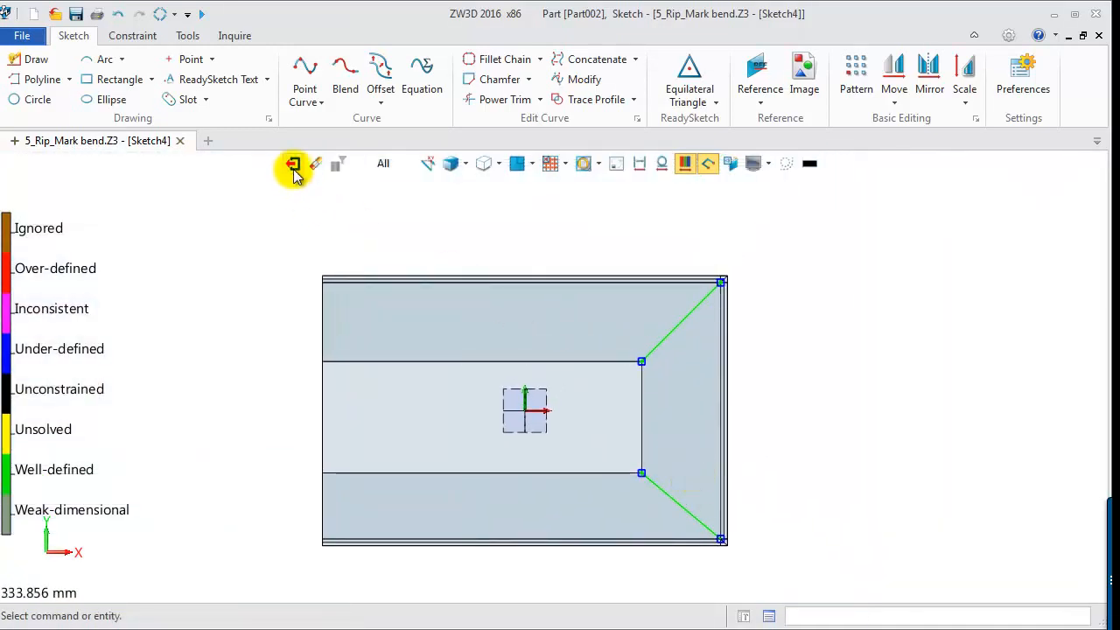
left_click(294, 164)
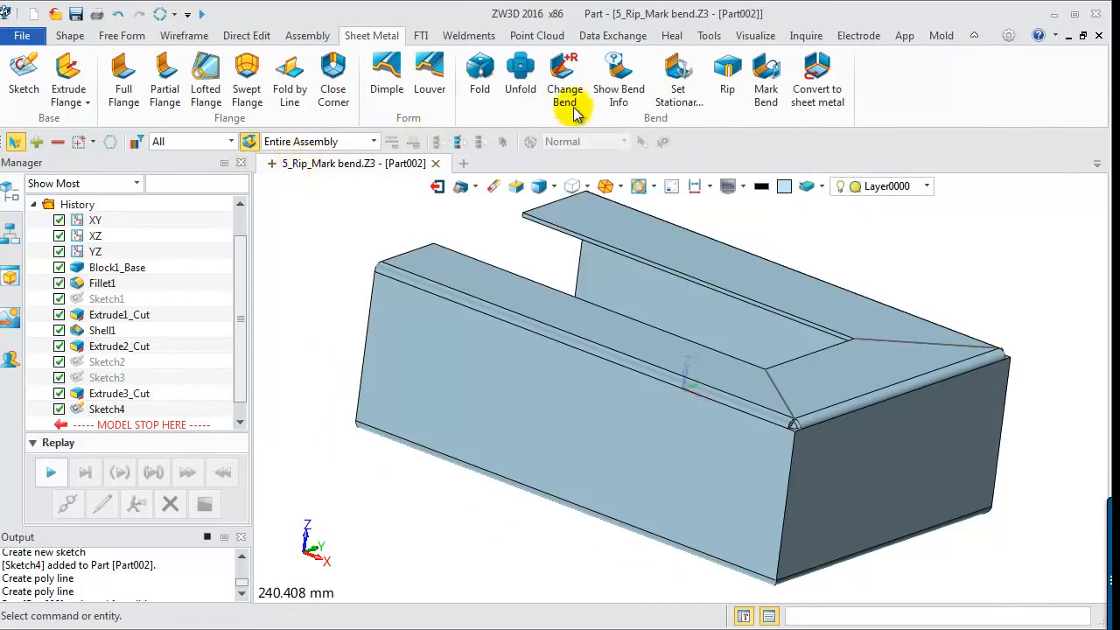
Create Rip2 and Rip3 along the sketched diagonals and the adjoining corner edges.
left_click(728, 79)
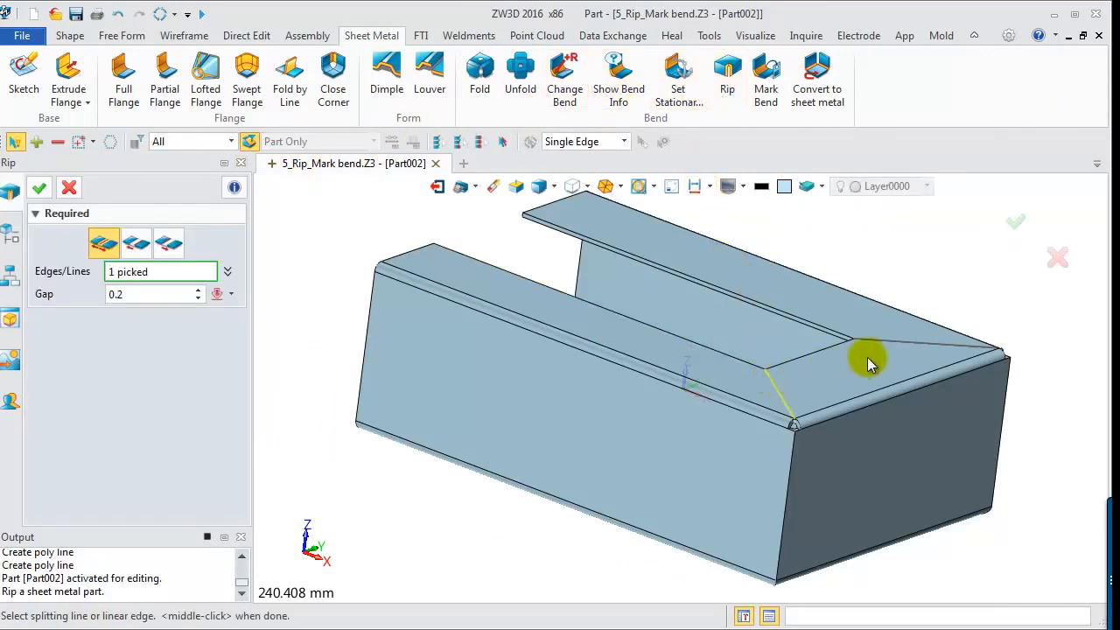
left_click(867, 362)
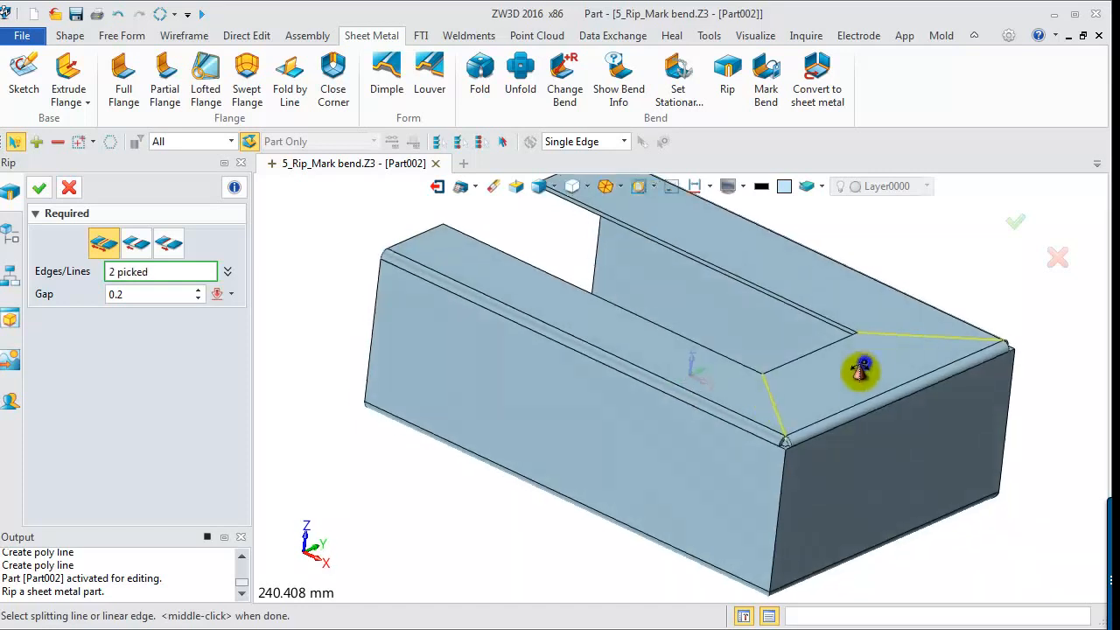
scroll("up", 3)
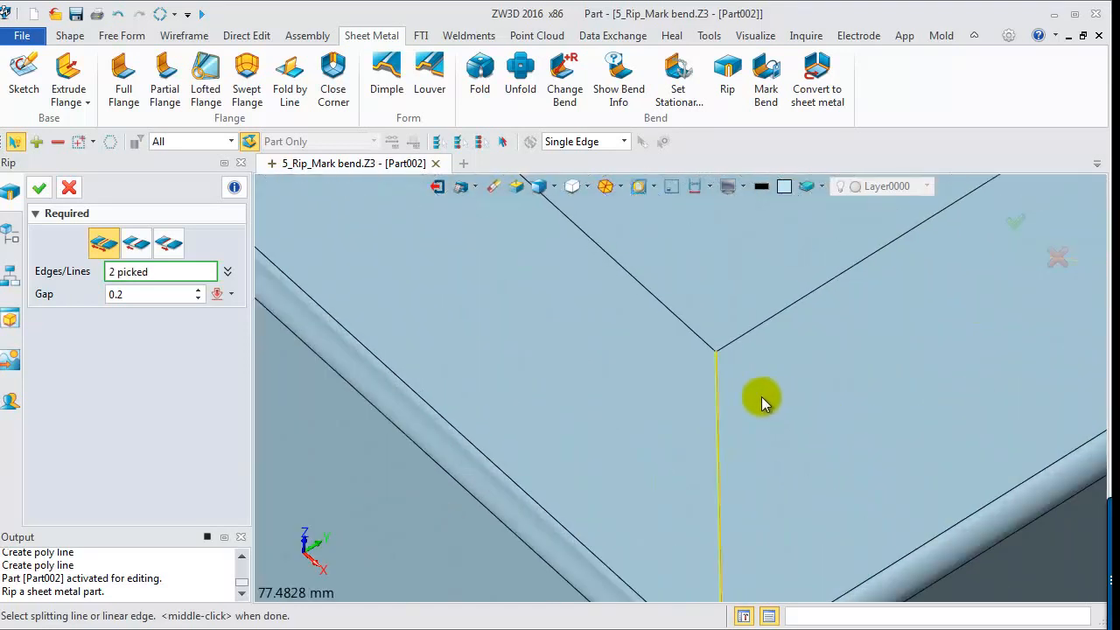
left_click(39, 188)
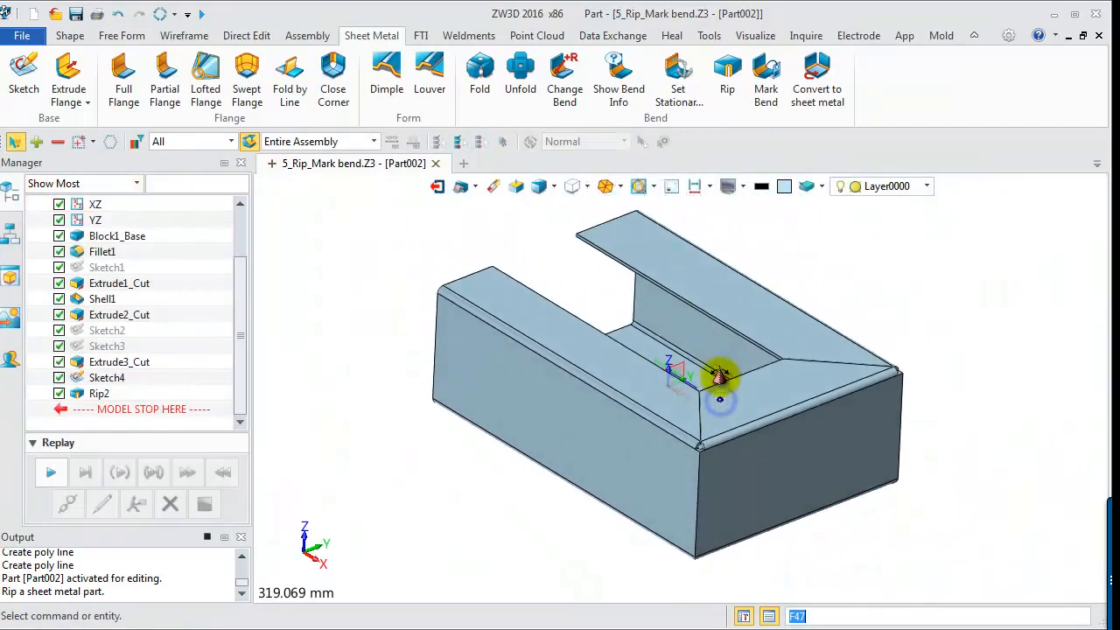
left_click(728, 79)
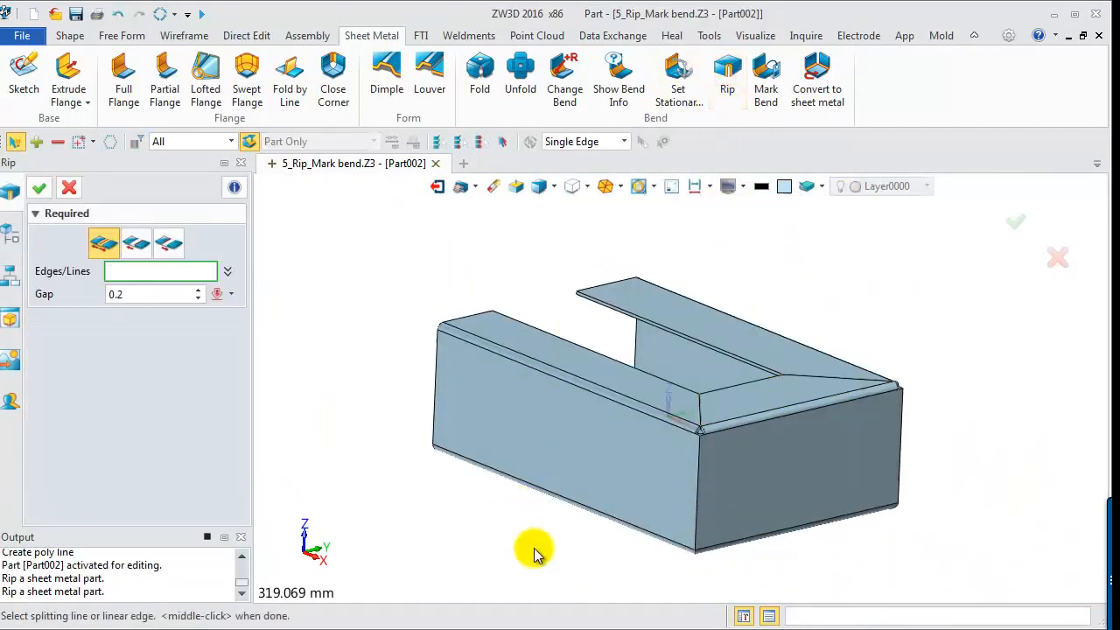
left_click(900, 455)
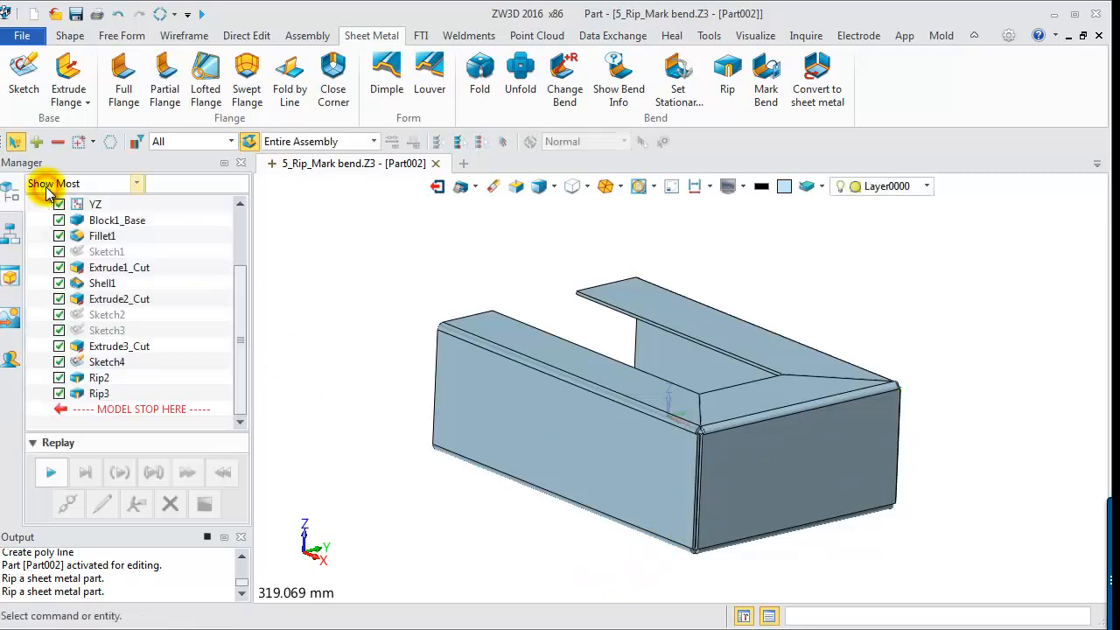
mouse_move(710, 112)
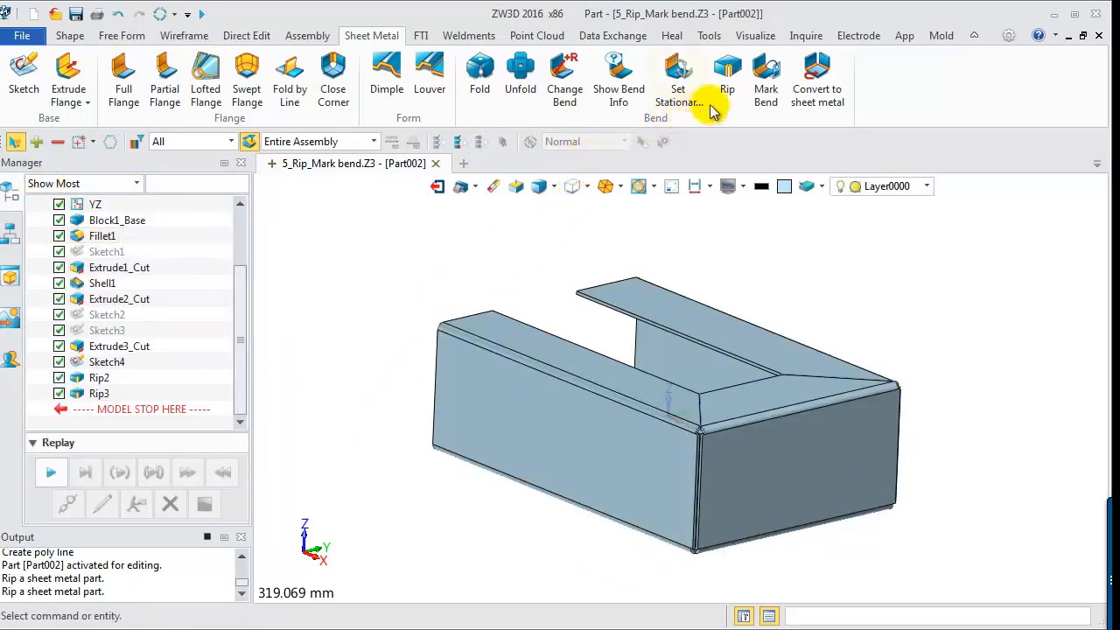
Create MarkBend2 with the channel floor stationary and all six bends collected.
left_click(765, 79)
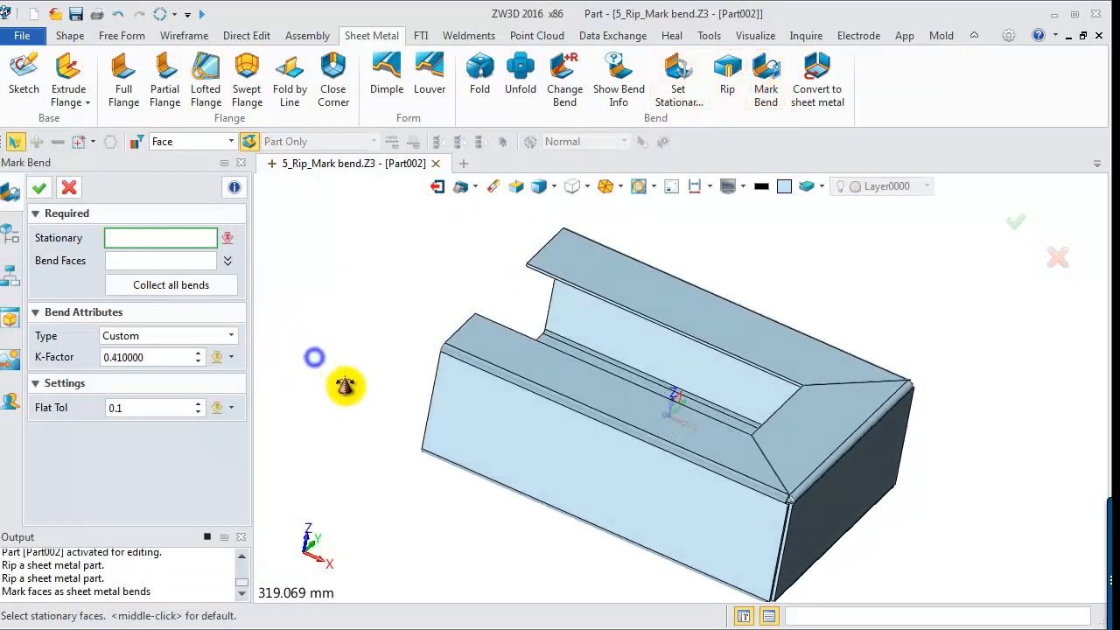
left_click(612, 359)
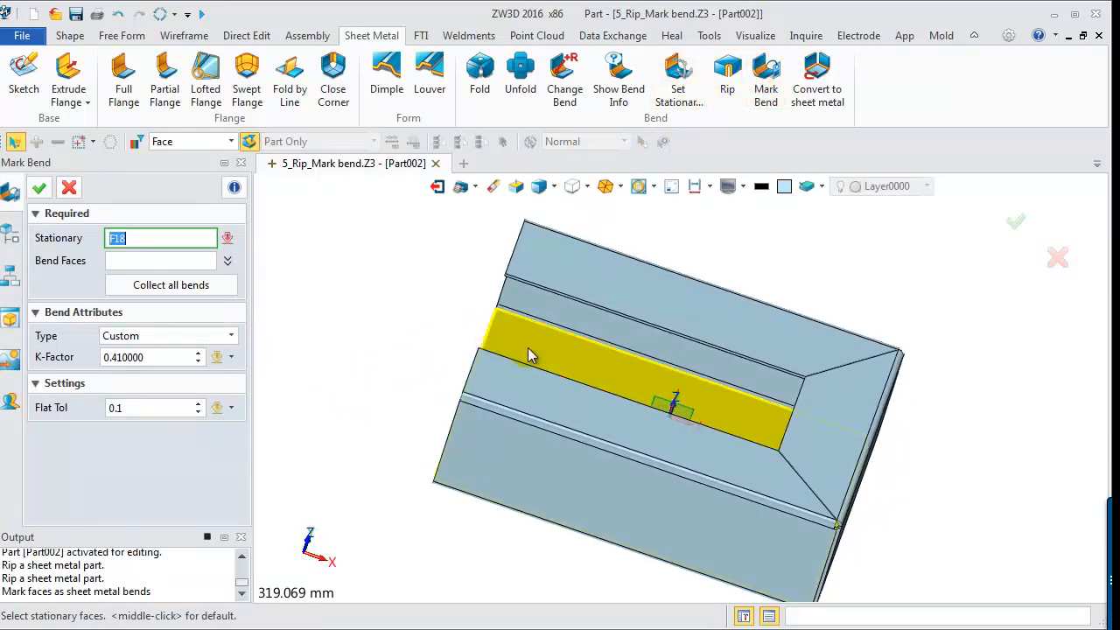
left_click(172, 284)
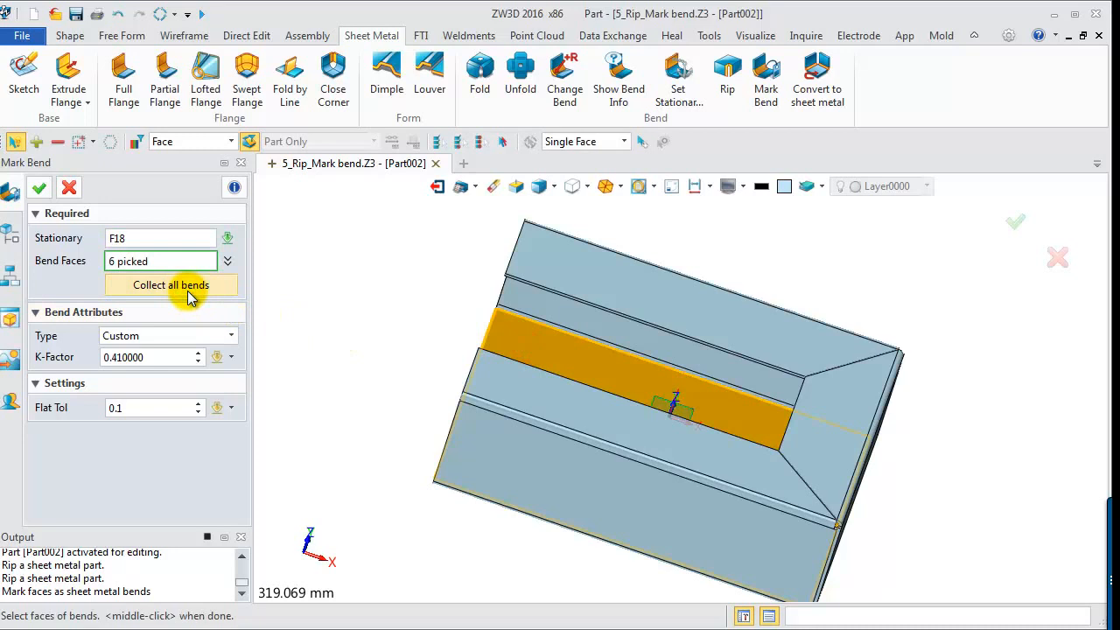
left_click(38, 188)
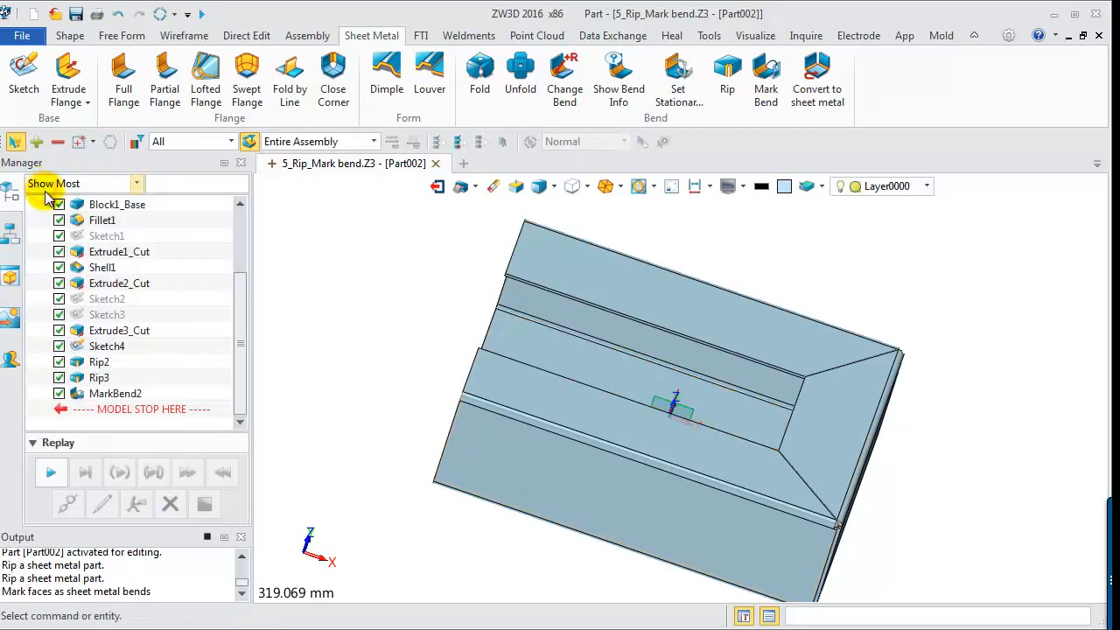
Bring up the open-file dialog with Convet_Rip.psm selected.
left_click(519, 74)
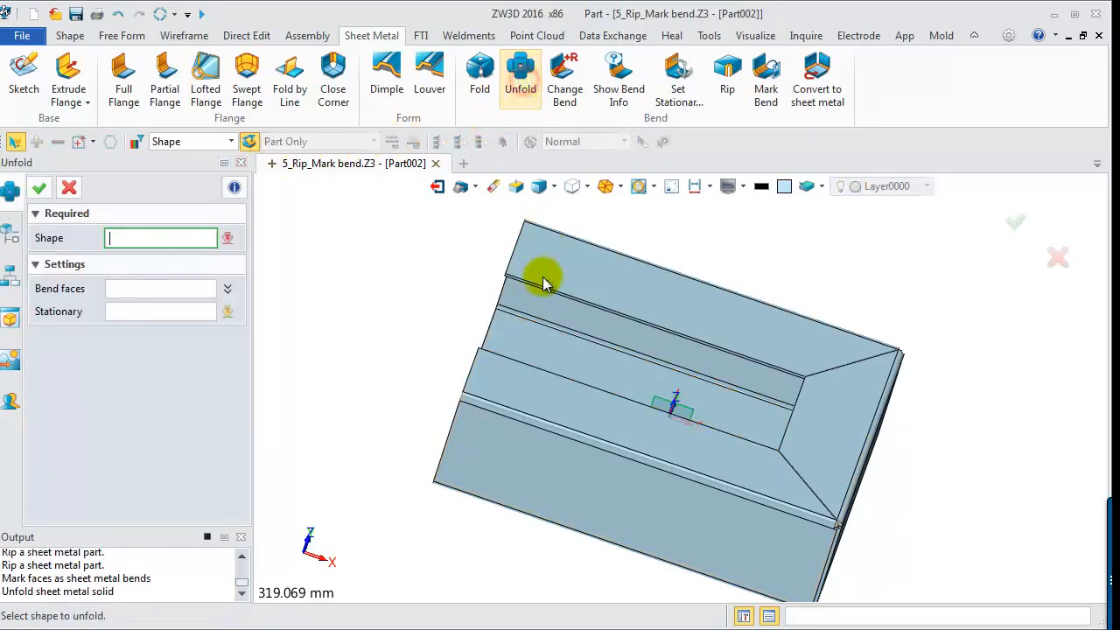
left_click(70, 187)
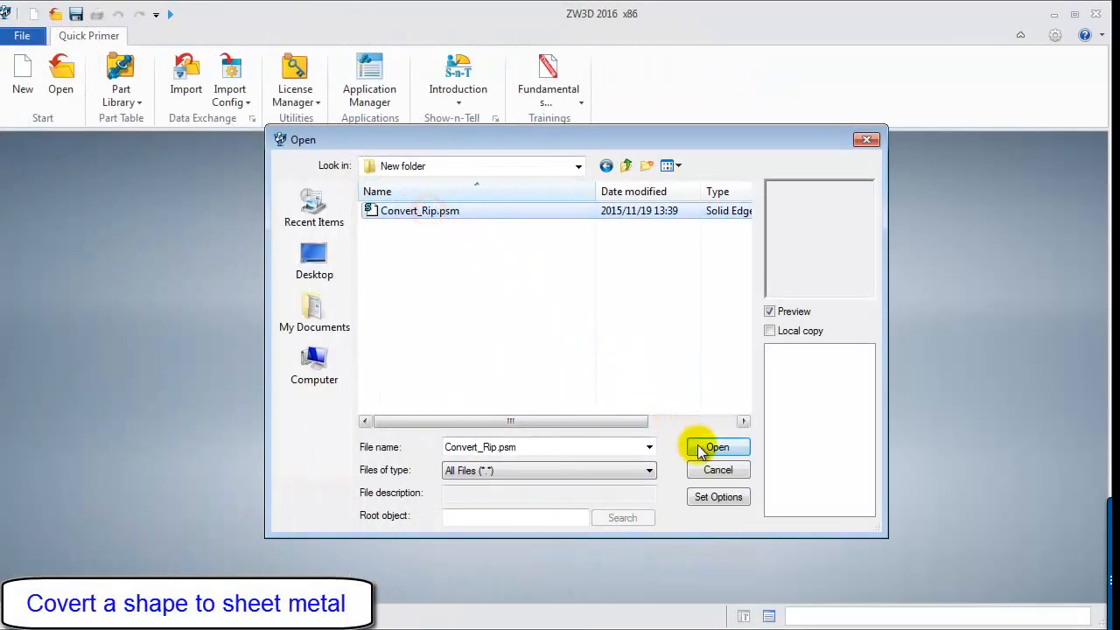
Load Convet_Rip.psm and convert it to sheet metal with all its bends marked as MarkBend1.
left_click(717, 448)
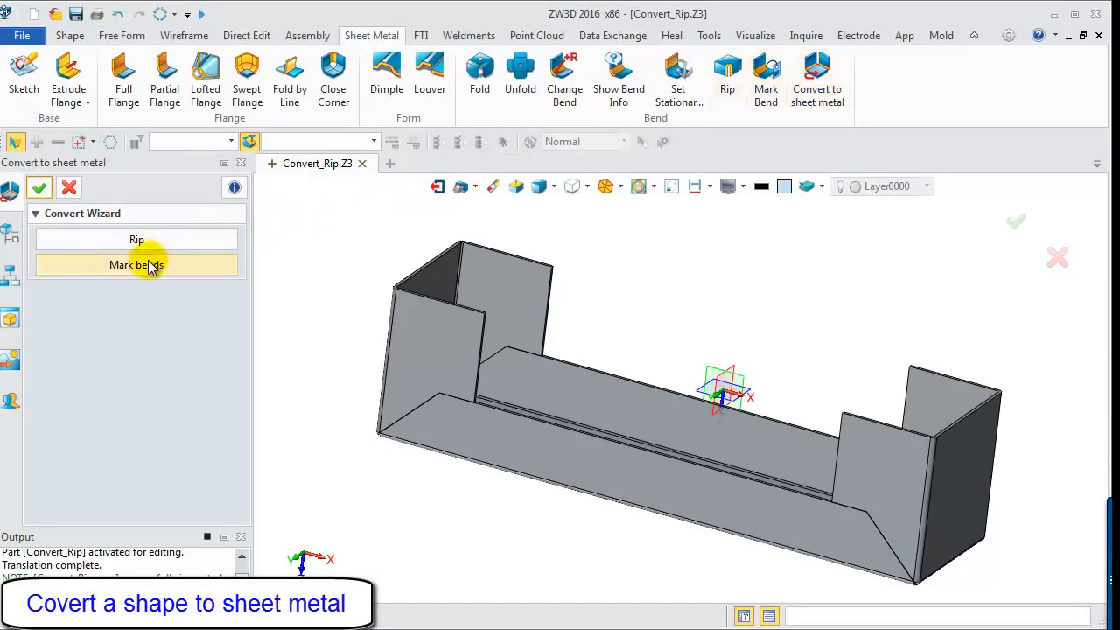
left_click(136, 264)
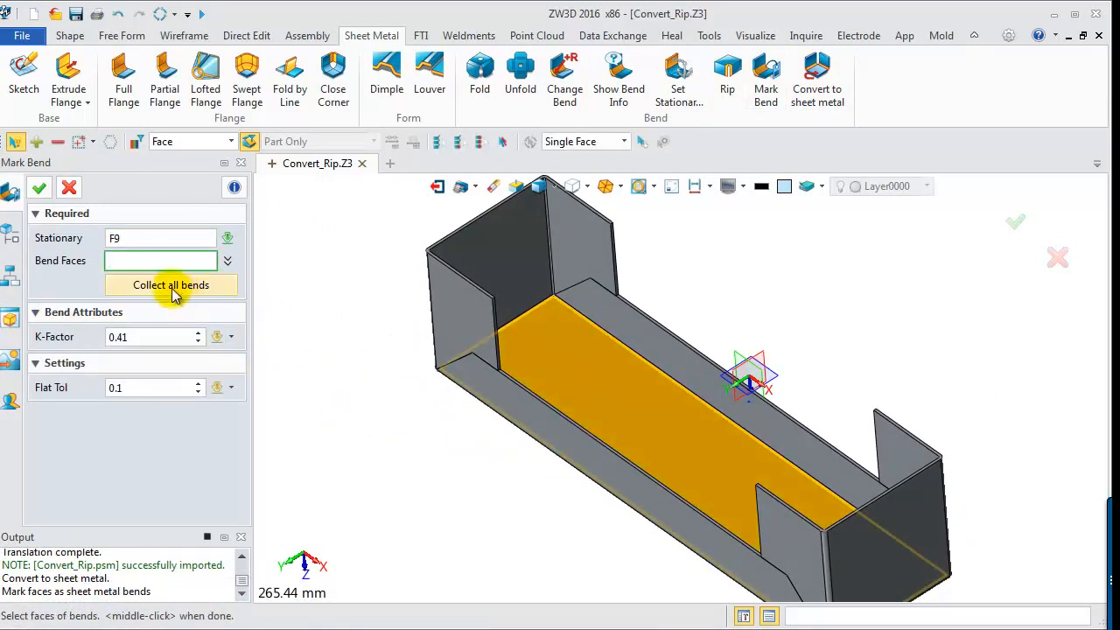
left_click(38, 188)
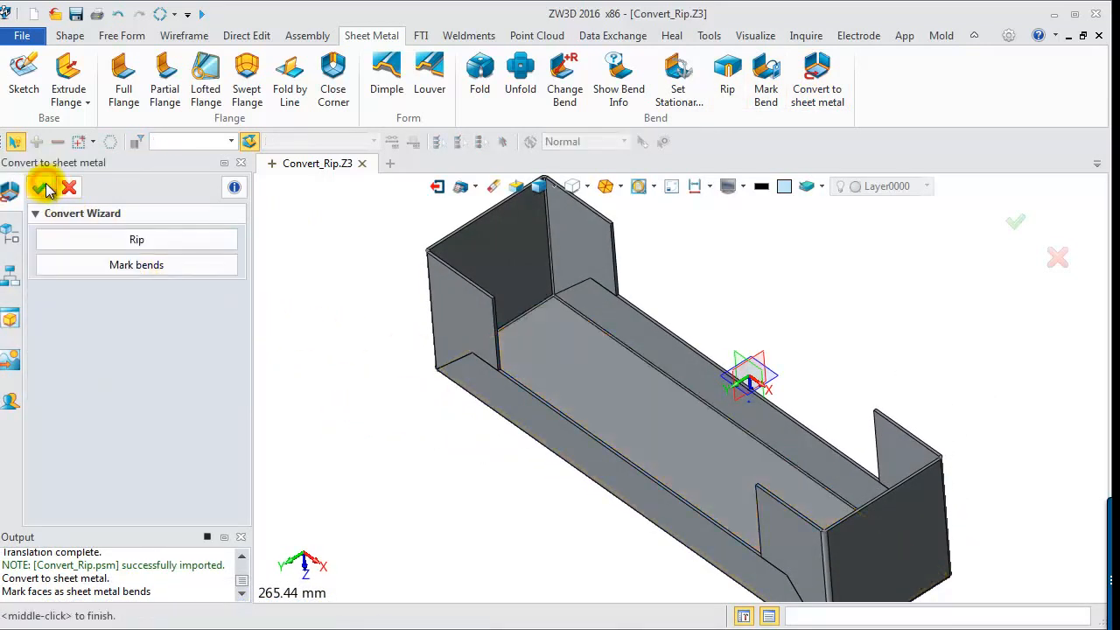
left_click(45, 187)
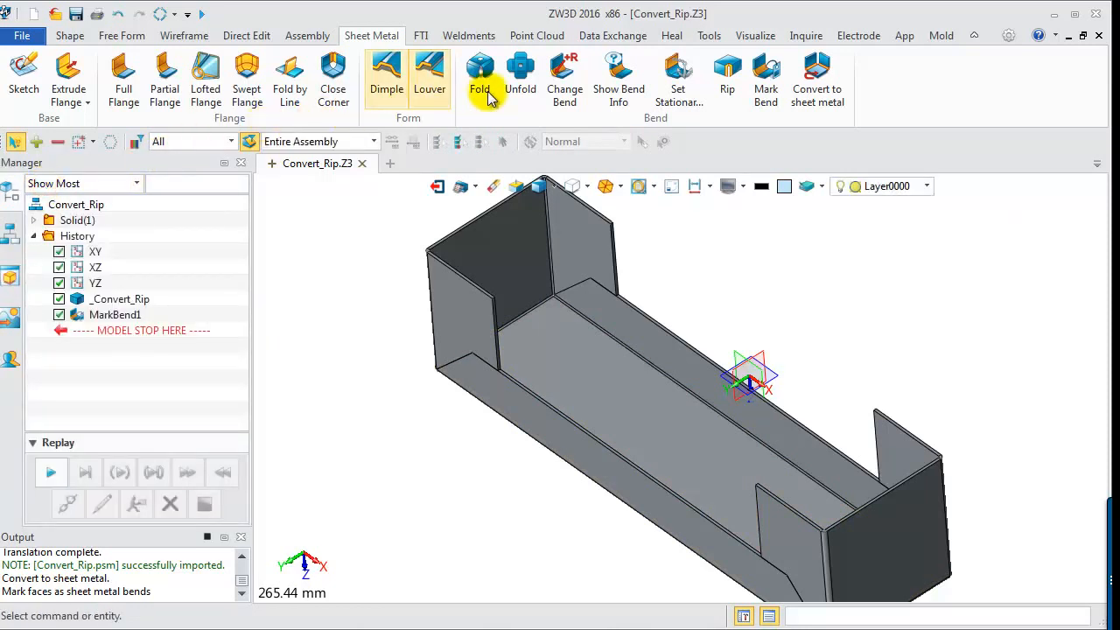
Unfold the converted part flat as Unfold1, holding the bottom face stationary.
left_click(520, 77)
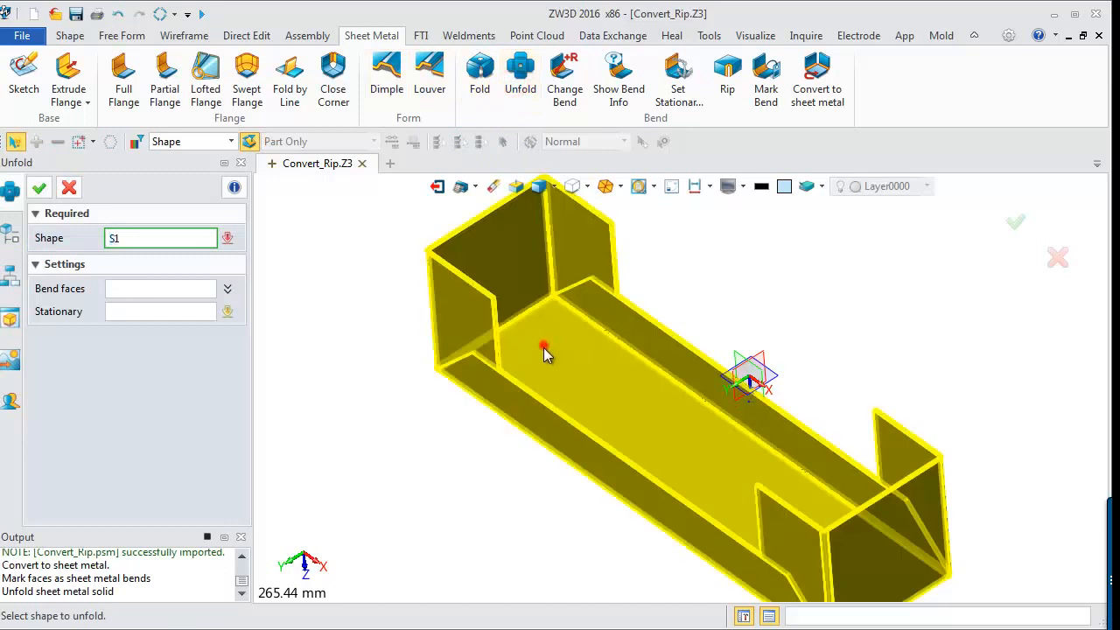
left_click(564, 367)
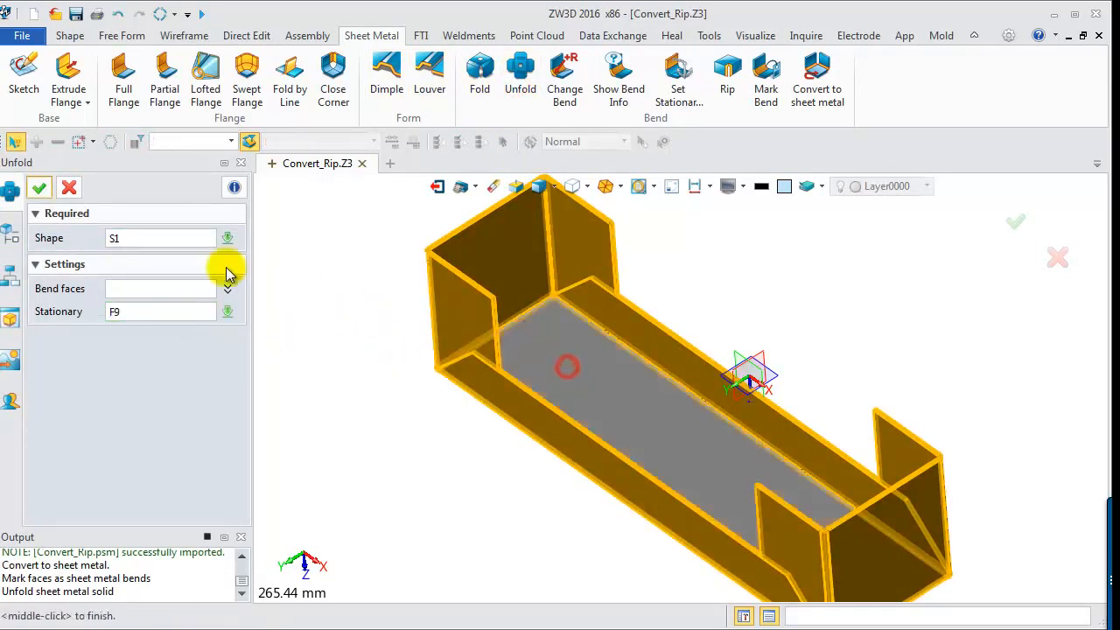
left_click(38, 186)
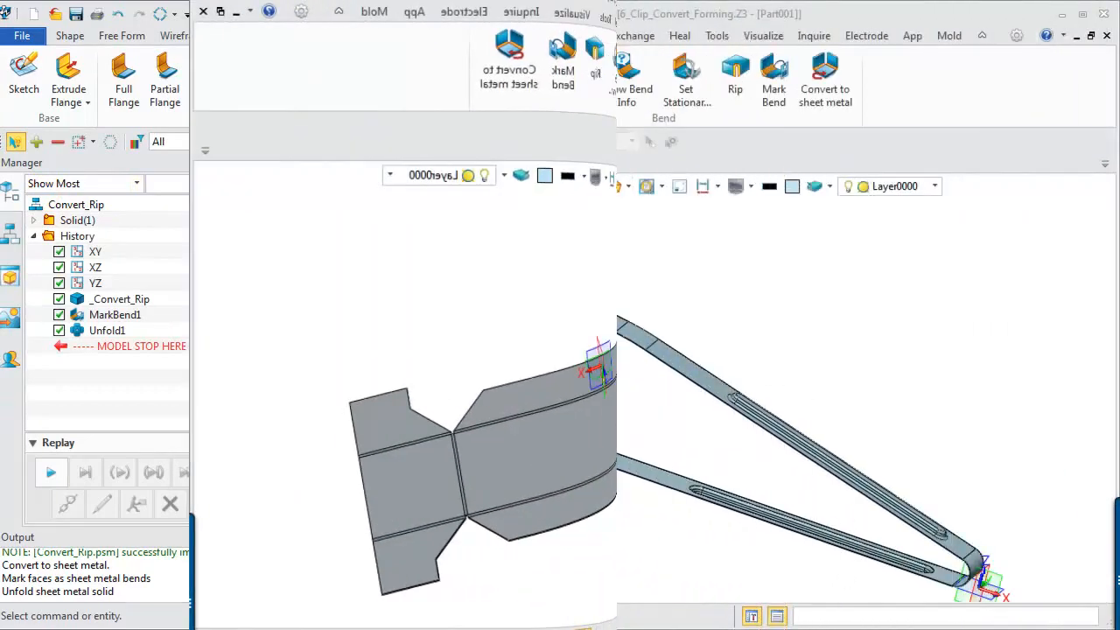
Convert the V-shaped clip to sheet metal, marking its bends with the lower arm face stationary.
left_click(823, 77)
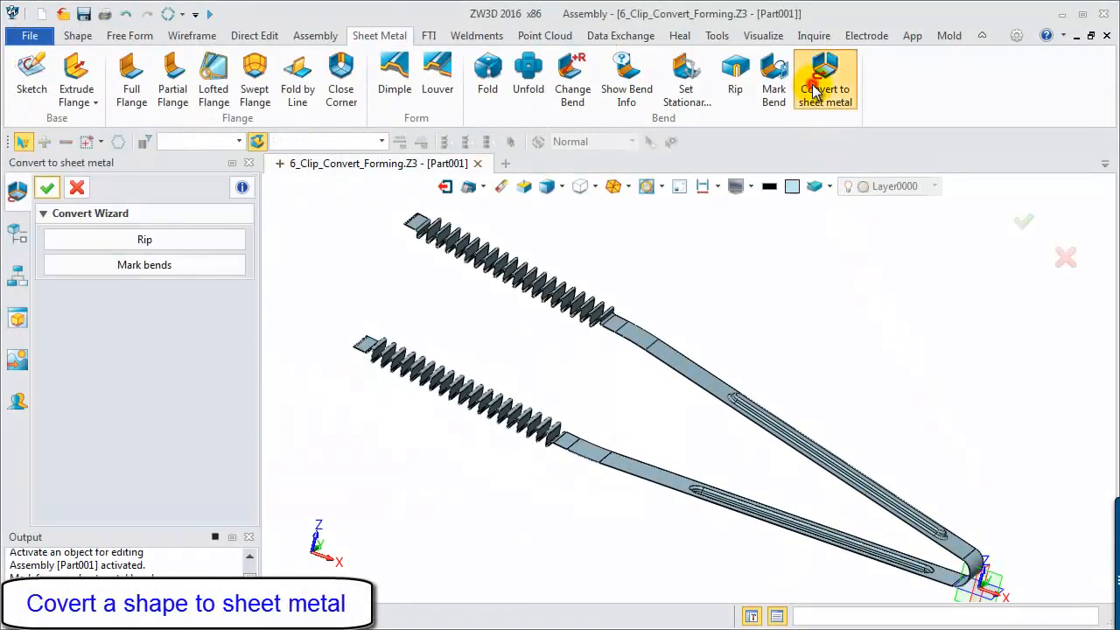
left_click(143, 265)
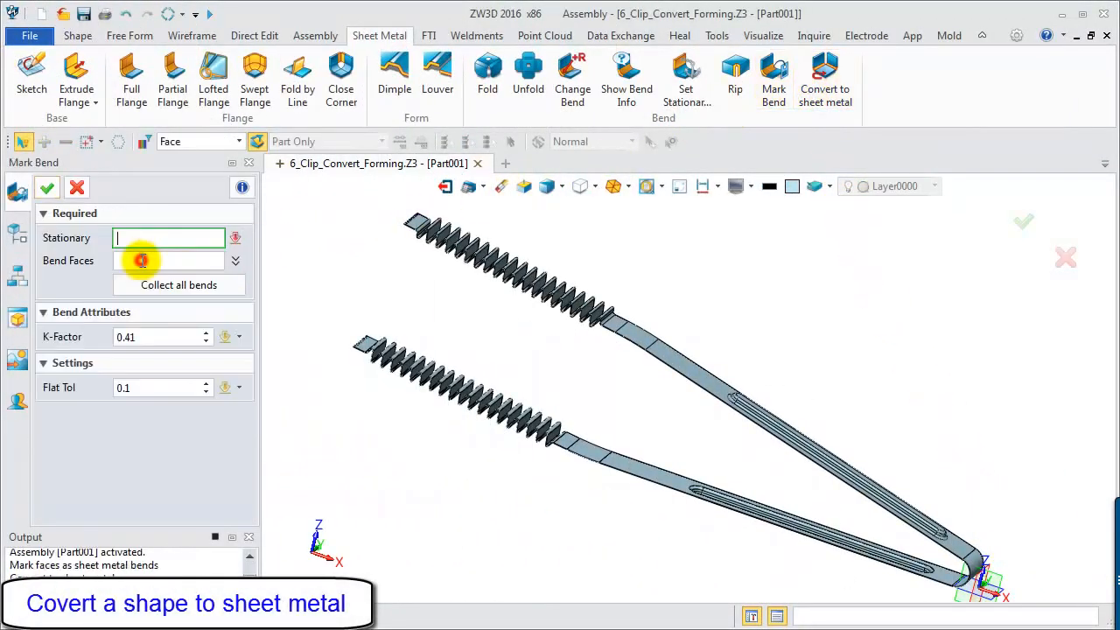
left_click(626, 470)
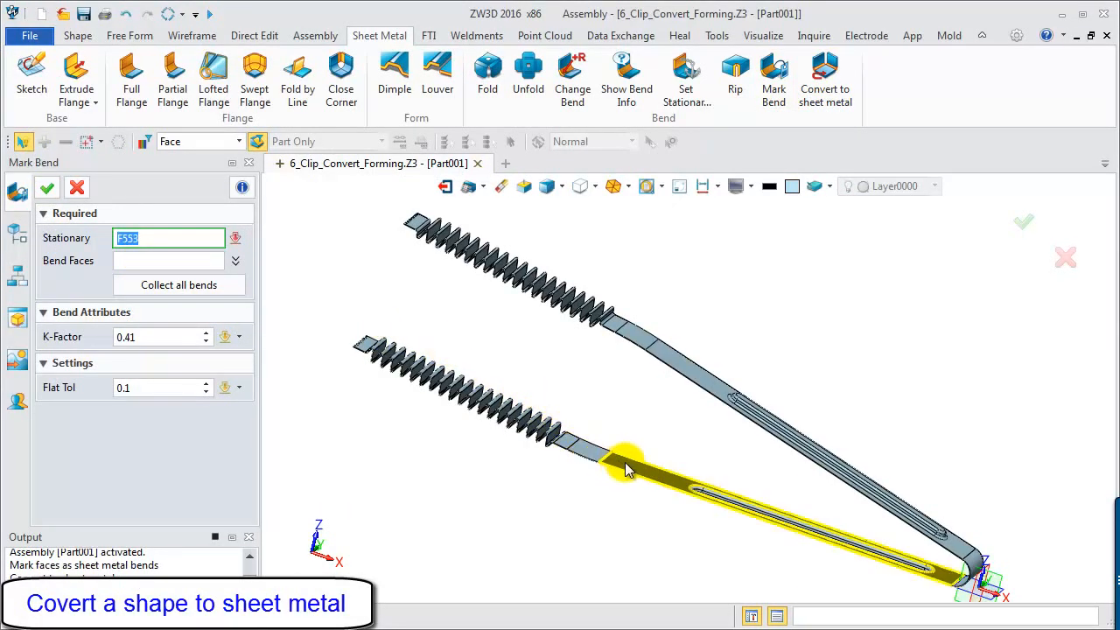
left_click(178, 285)
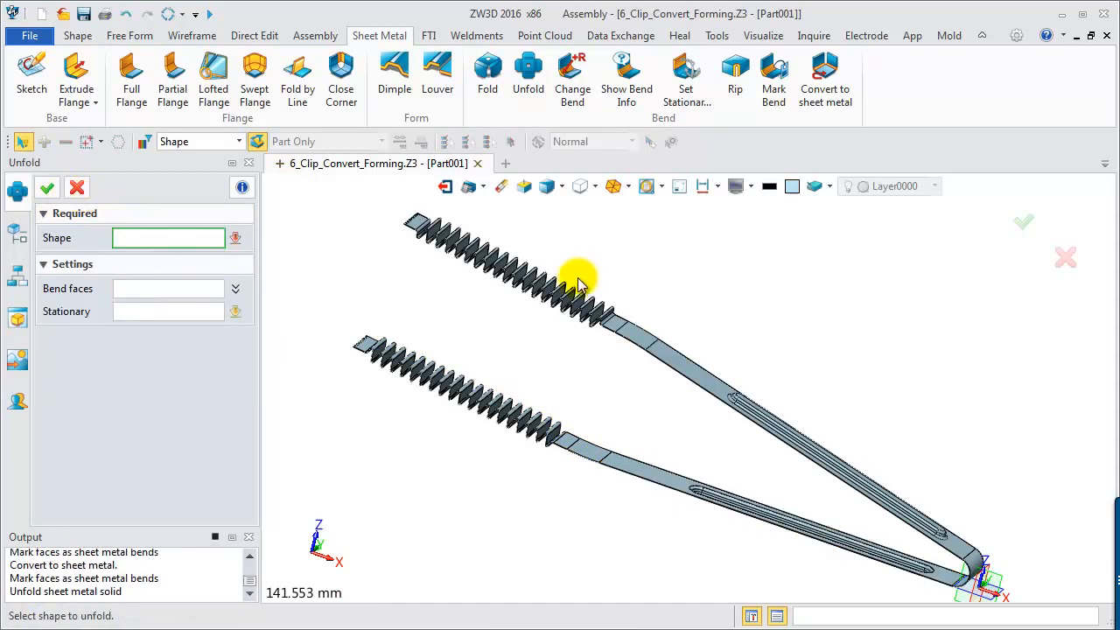
Unfold the clip shape S157 with face F553 stationary into one straight flat strip.
left_click(578, 280)
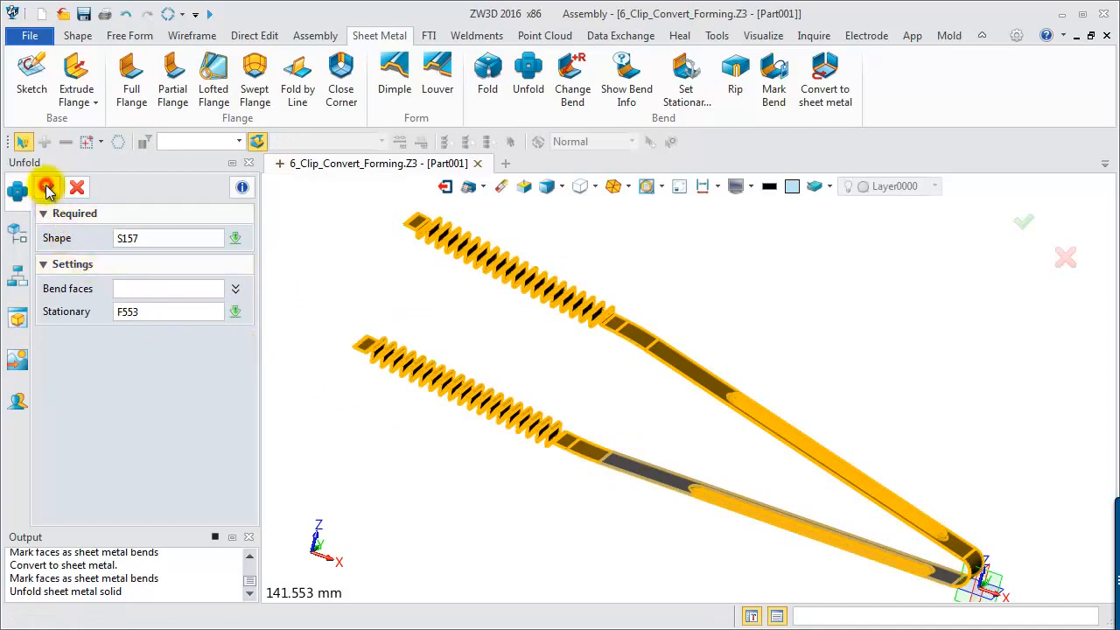
left_click(48, 187)
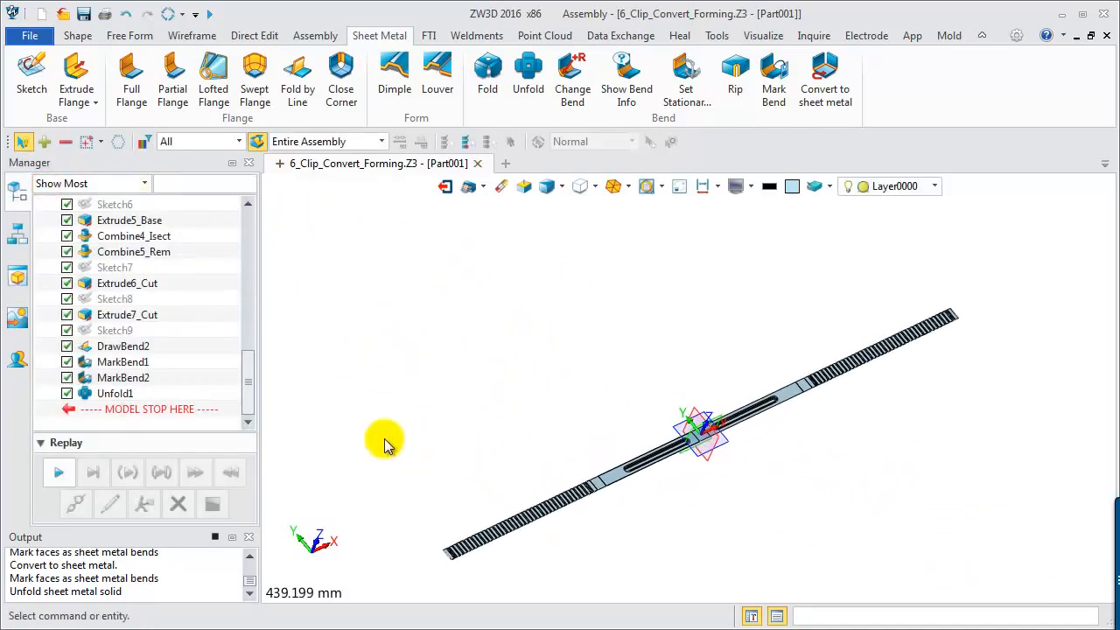
Start a Fold operation with the flattened clip strip chosen as the shape.
scroll("up", 3)
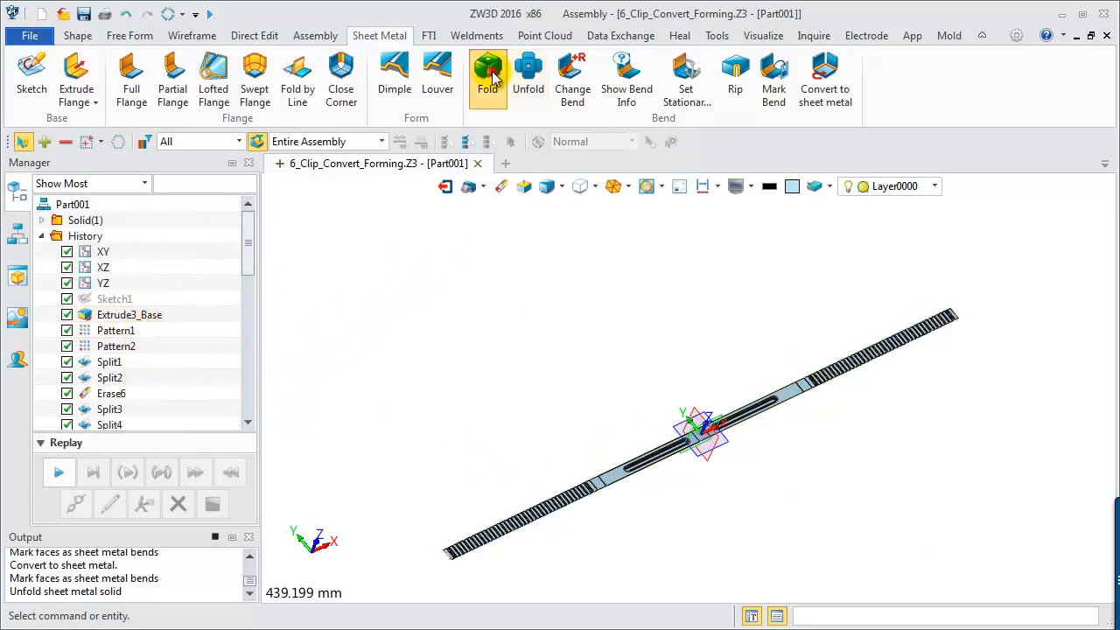
left_click(486, 73)
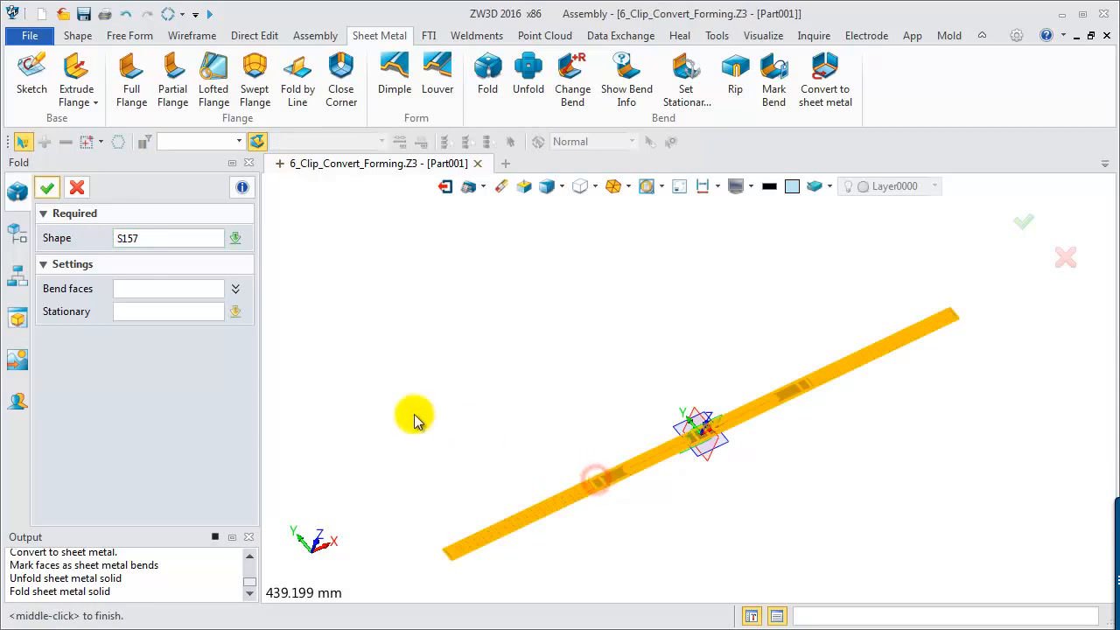